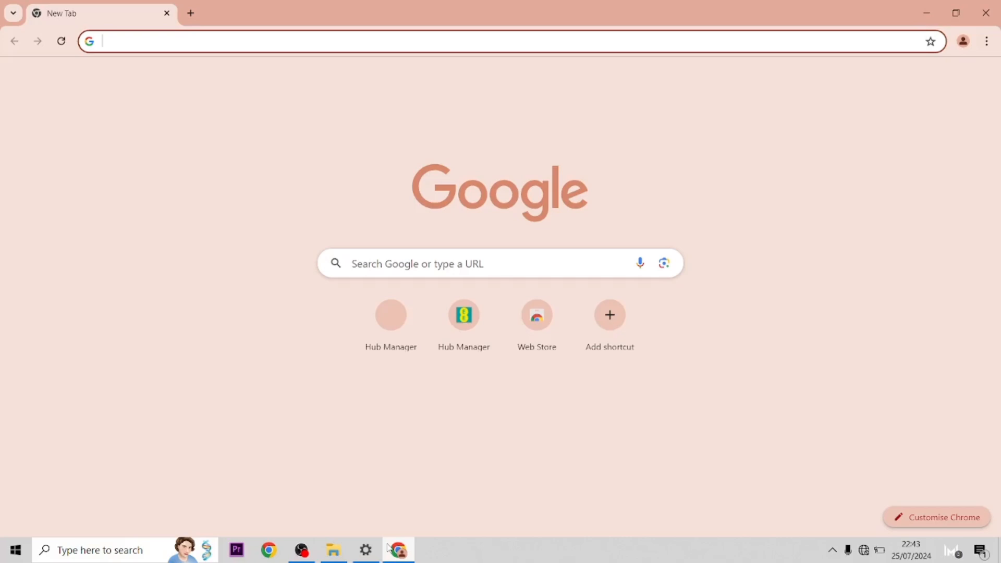
Load the EE Hub Manager wireless page at 192.168.1.254 in Chrome
text(192.168.1.254)
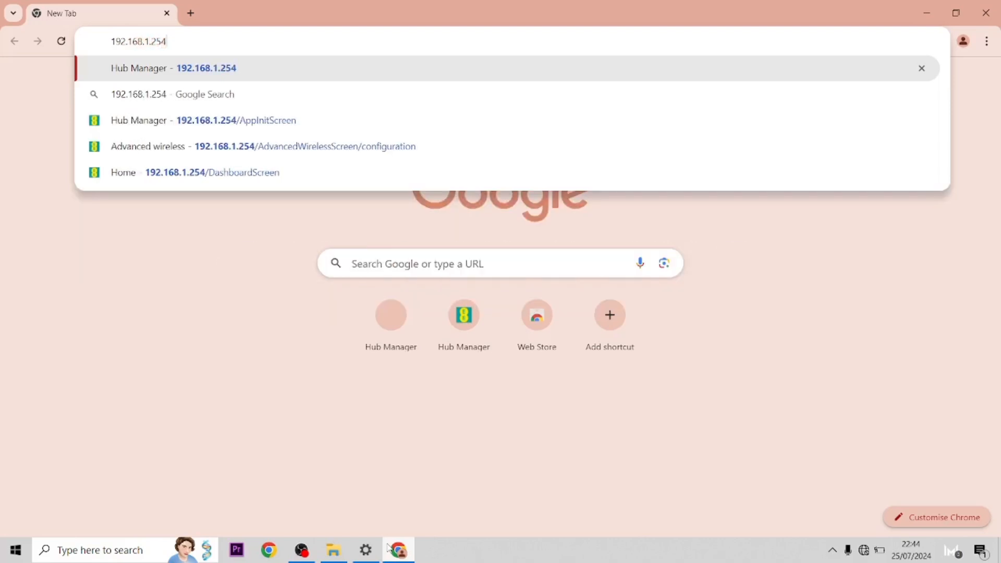
click(211, 171)
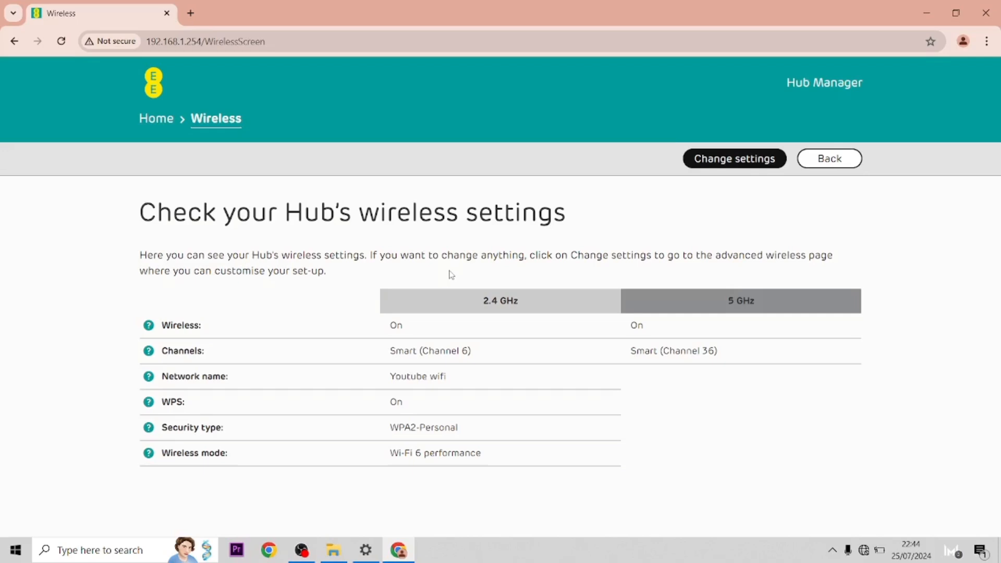
Unlock Change settings with the hub's admin password to reach Advanced wireless configuration
click(733, 158)
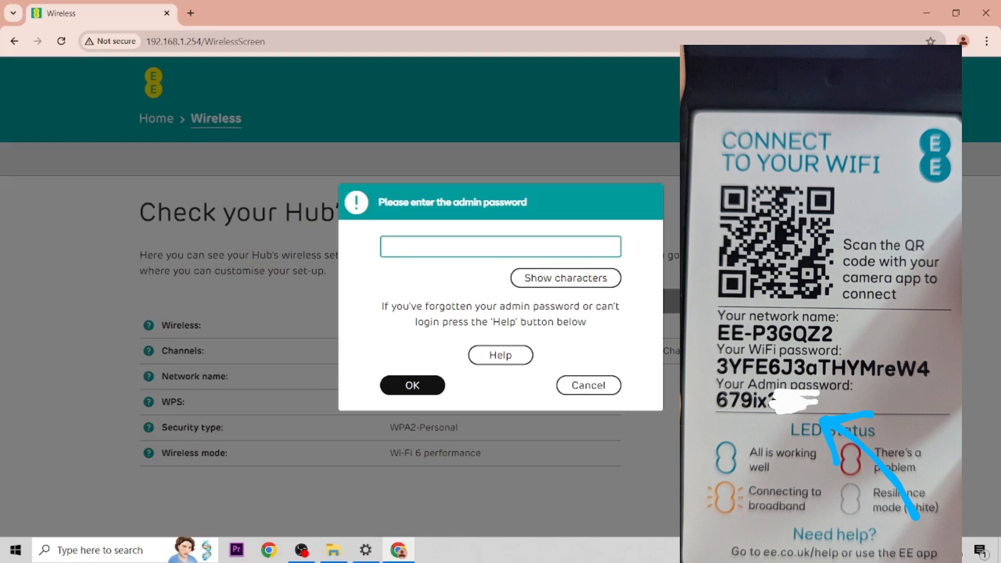
text(6)
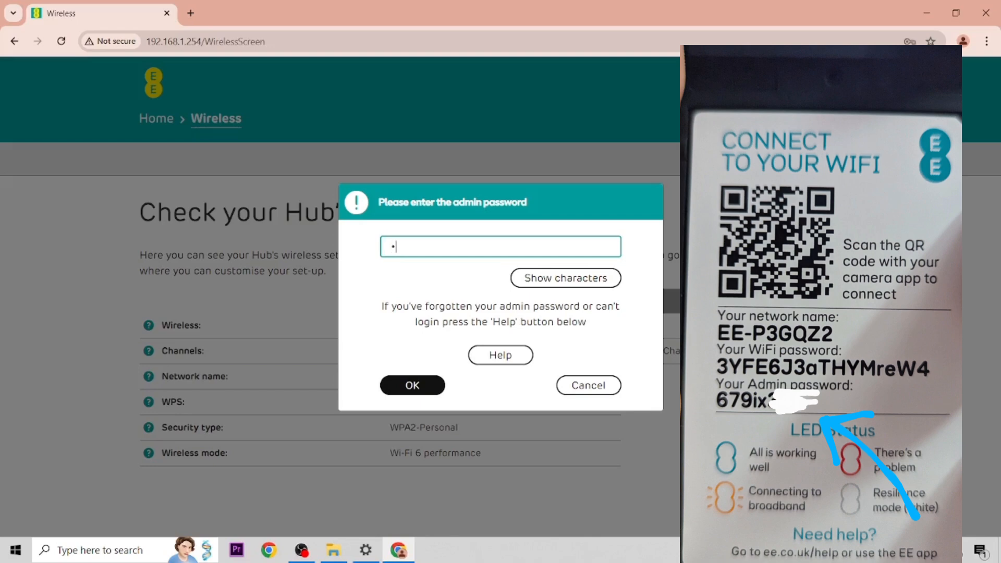
text(679i)
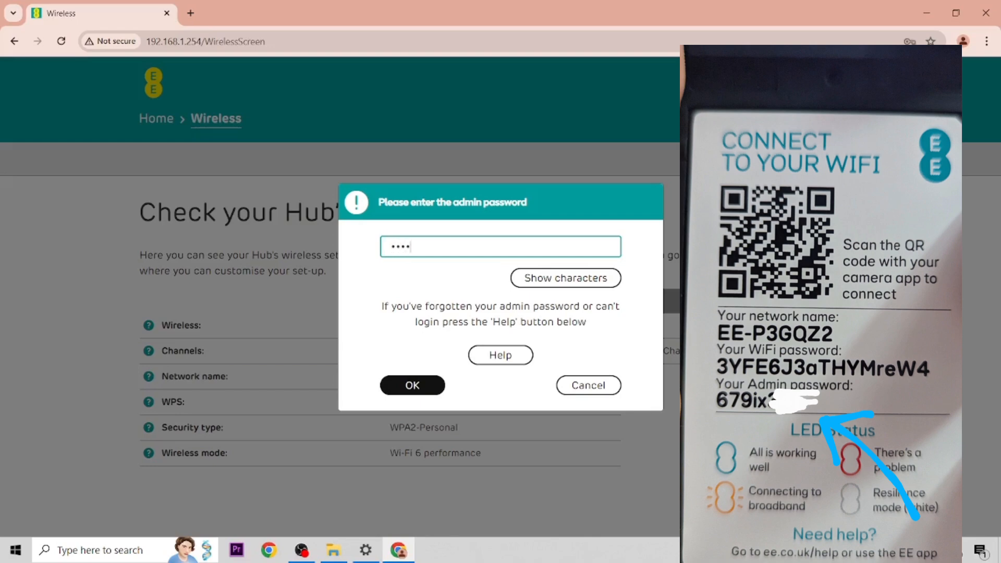
text(6)
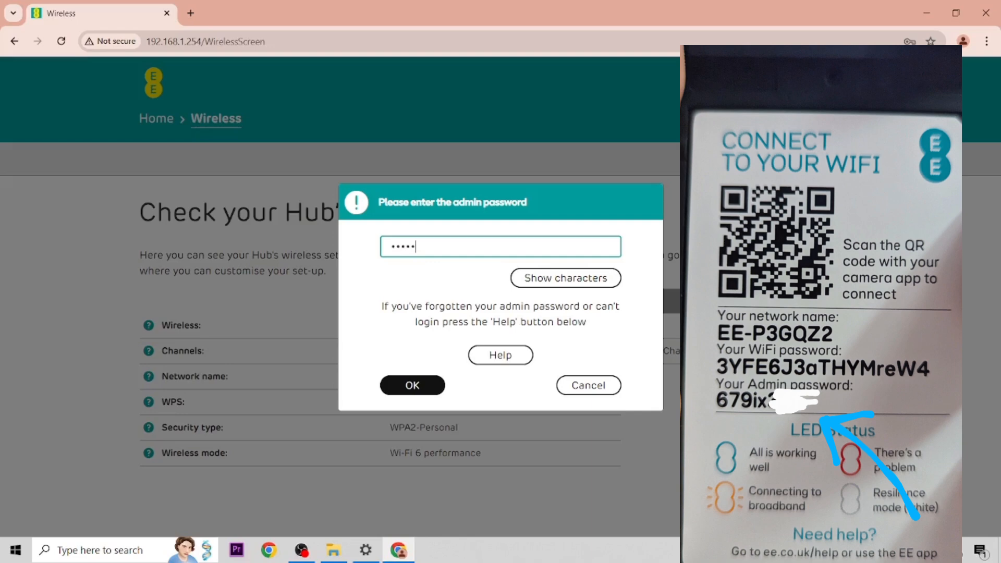
click(412, 385)
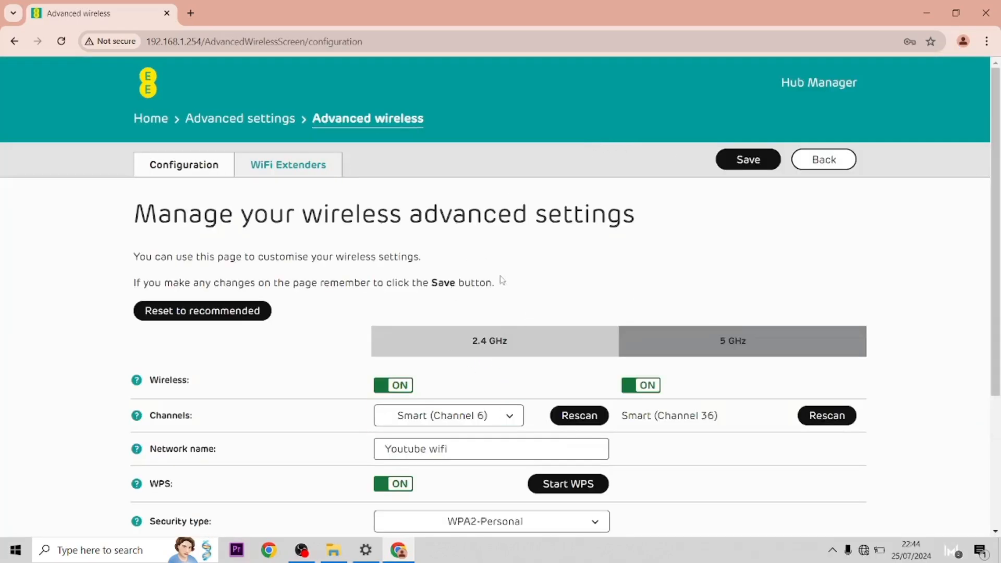
Change the 2.4 GHz channel from Smart (Channel 6) to Channel 11 and set it
click(447, 416)
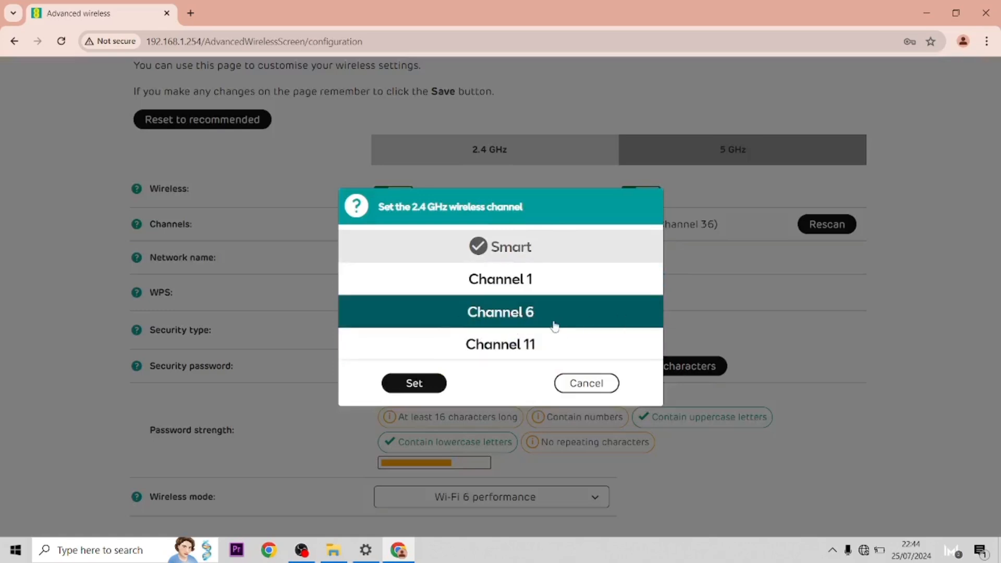
click(499, 279)
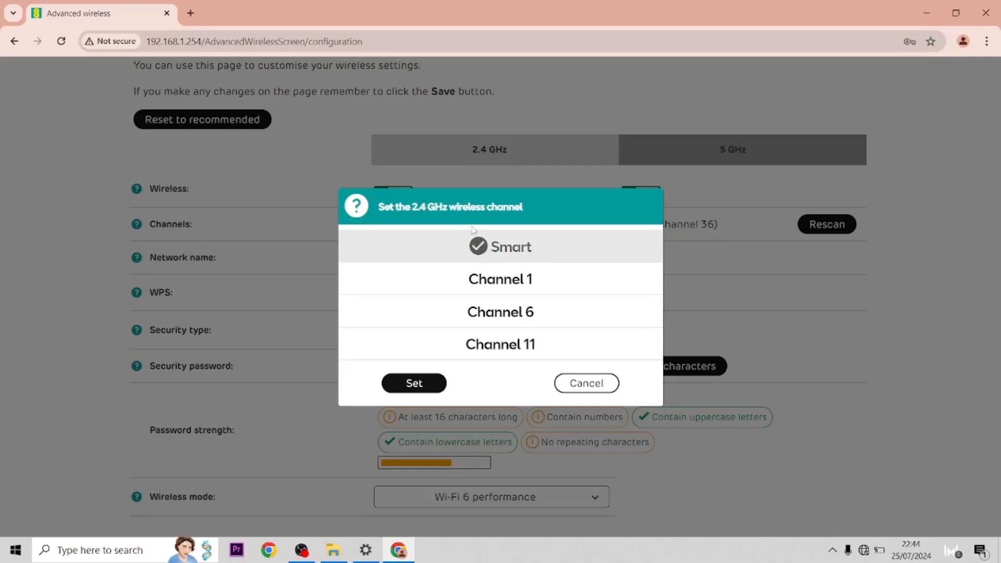
click(499, 279)
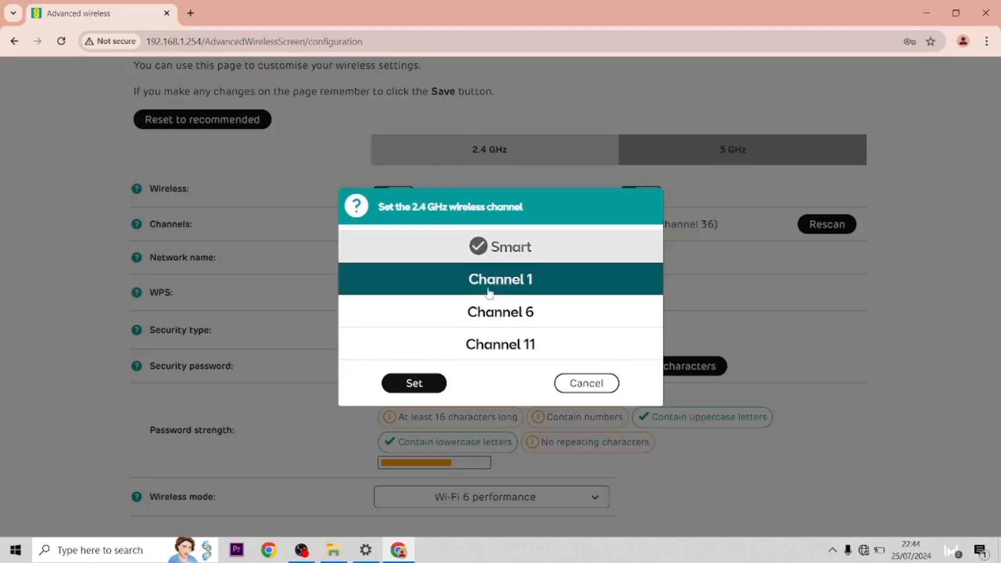
click(414, 382)
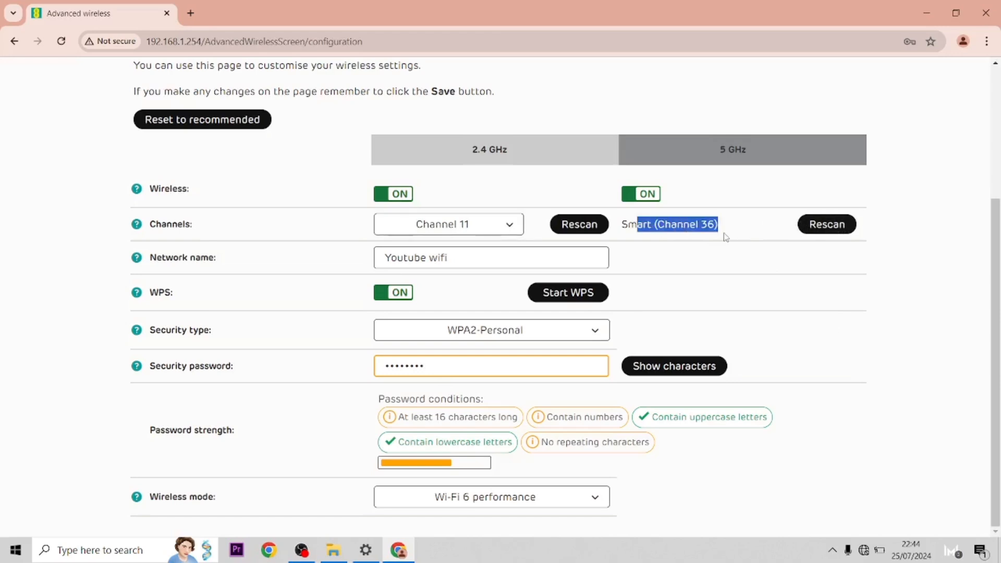
mouse_move(900, 230)
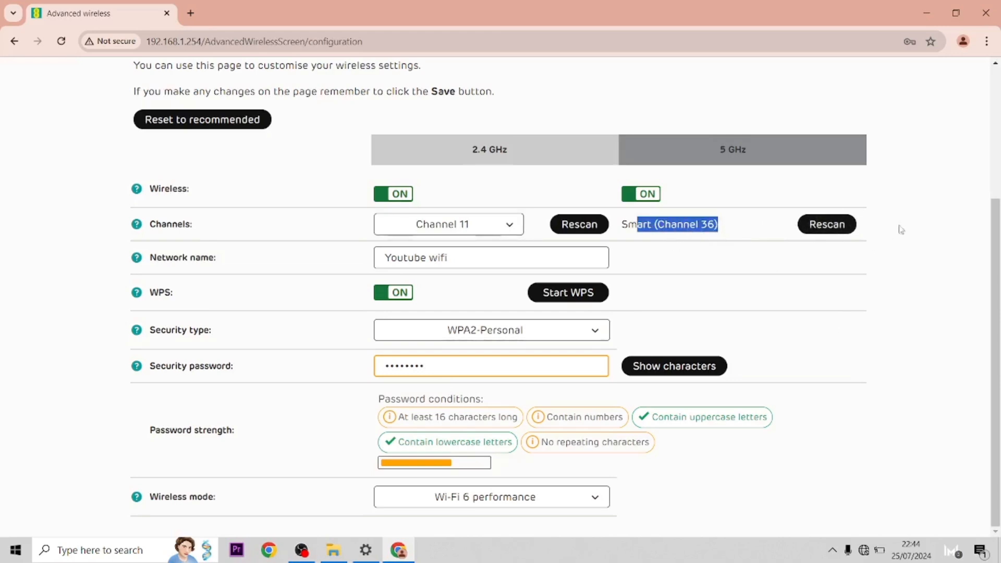
mouse_move(650, 302)
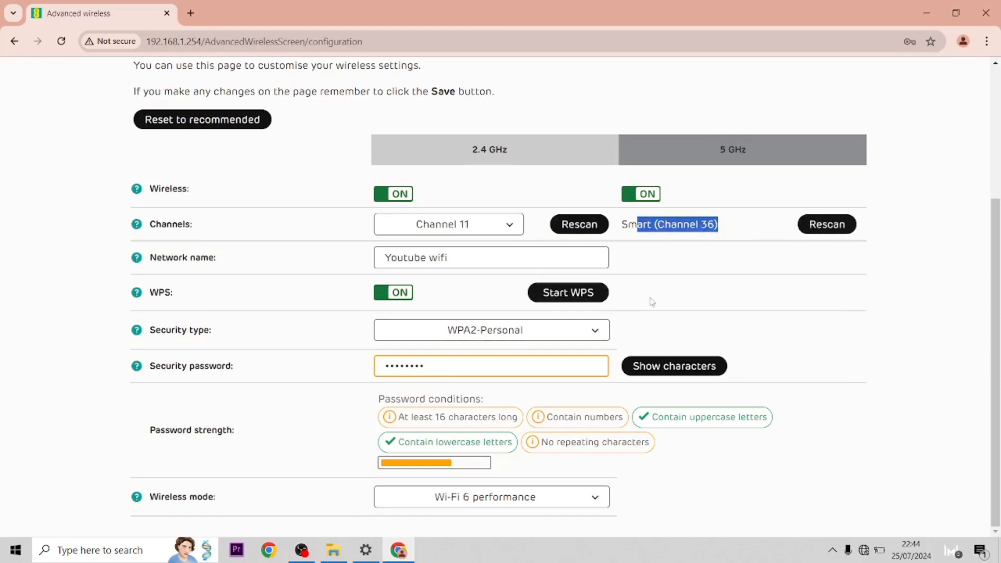
mouse_move(487, 216)
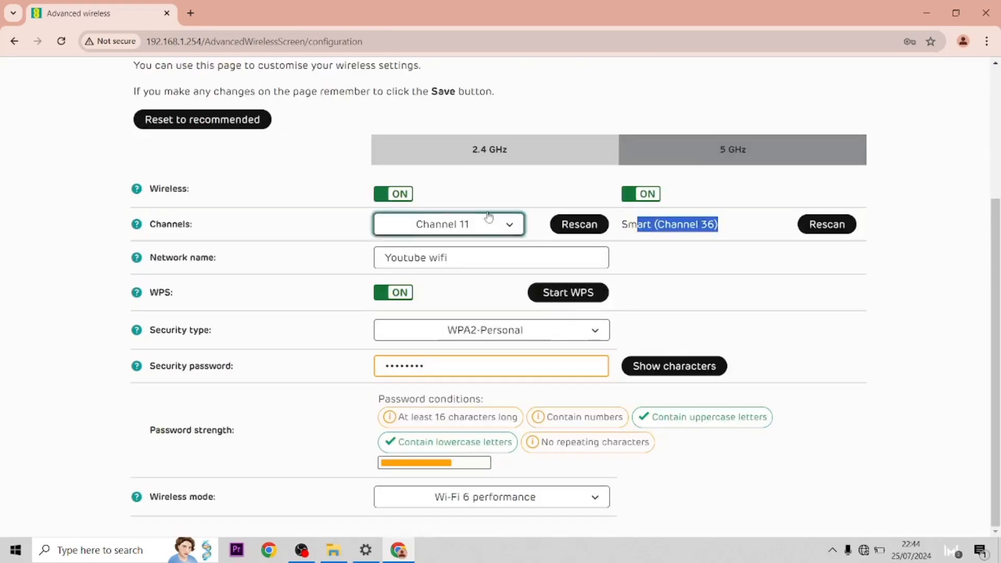
Set wireless mode to Wi-Fi 6 compatibility and save the changed settings
click(491, 496)
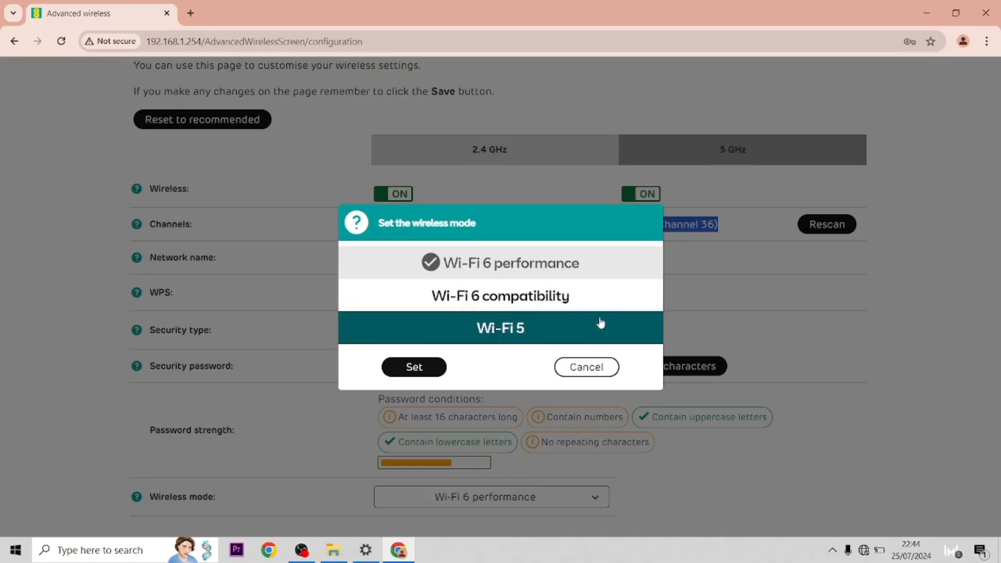
mouse_move(483, 321)
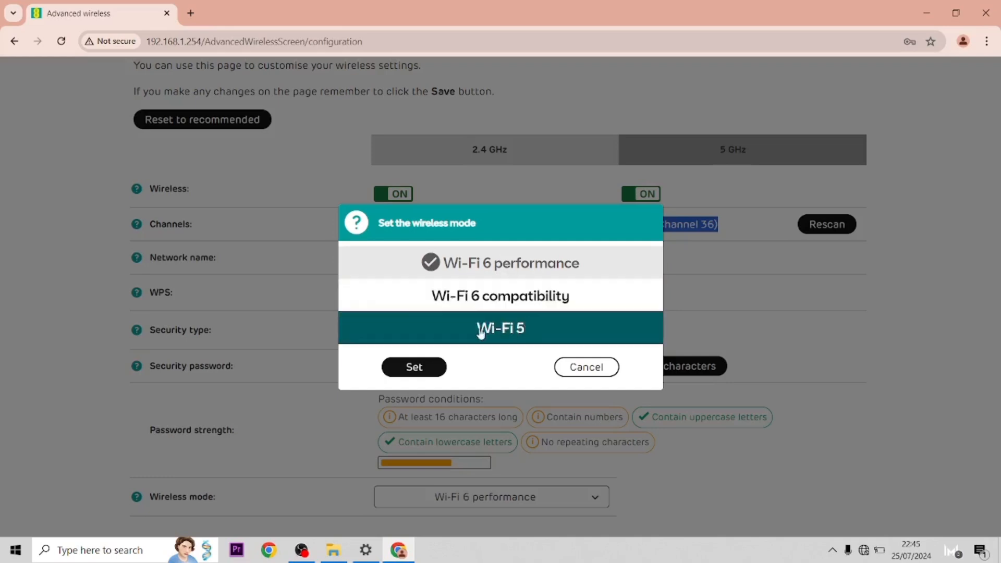
mouse_move(561, 345)
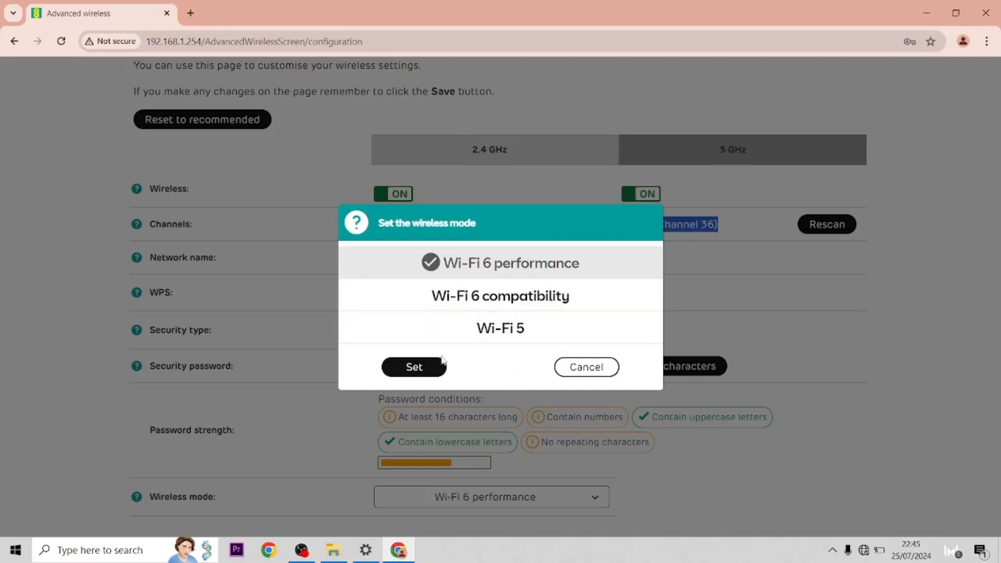
click(414, 366)
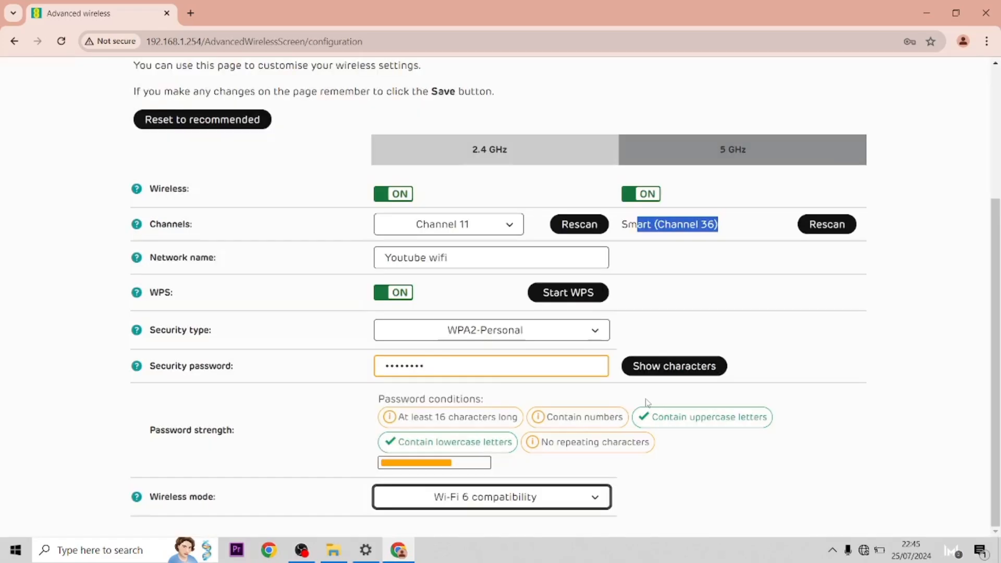
click(747, 158)
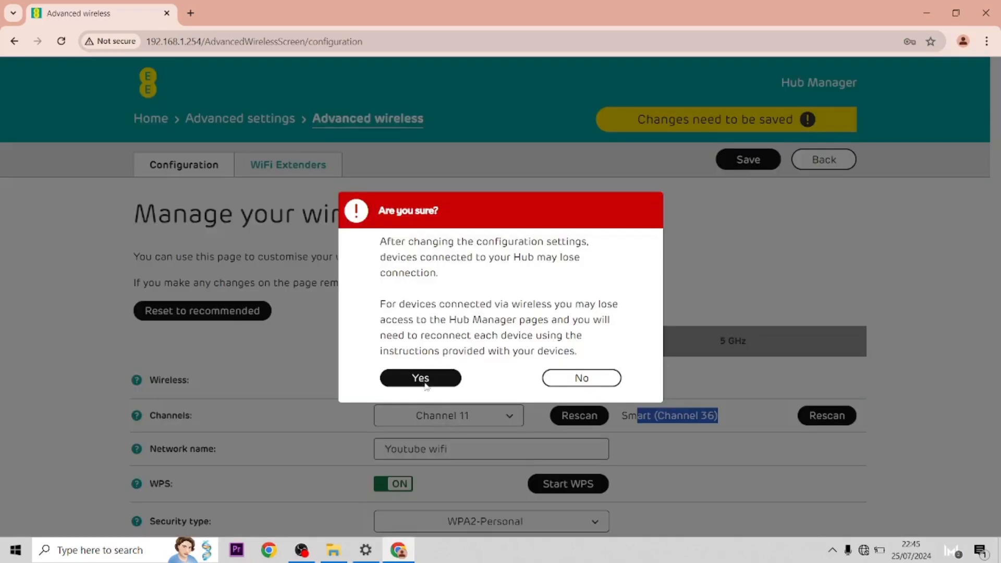
Confirm the connection-loss warning so Channel 11 and Wi-Fi 6 compatibility are saved
click(419, 378)
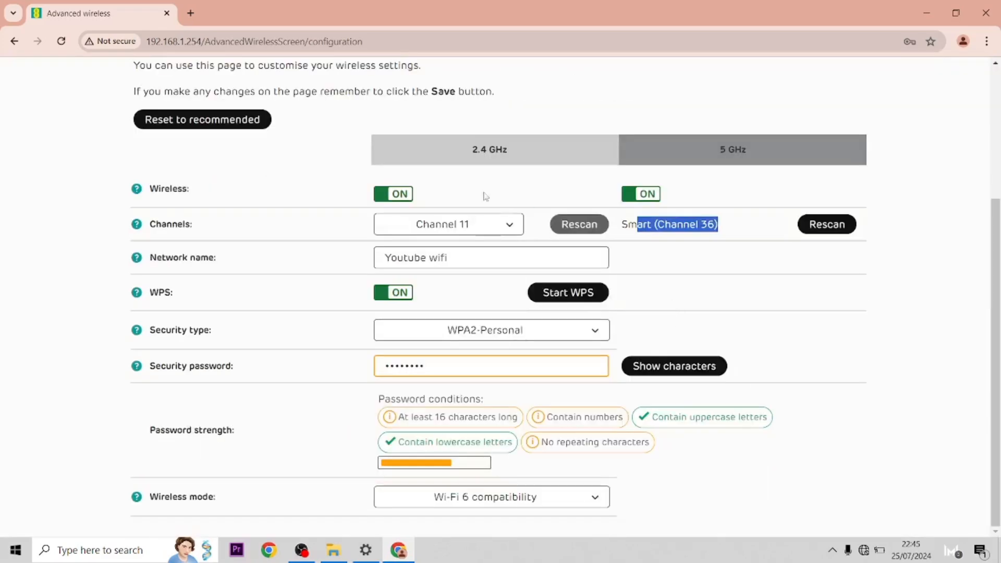
scroll(up, 3)
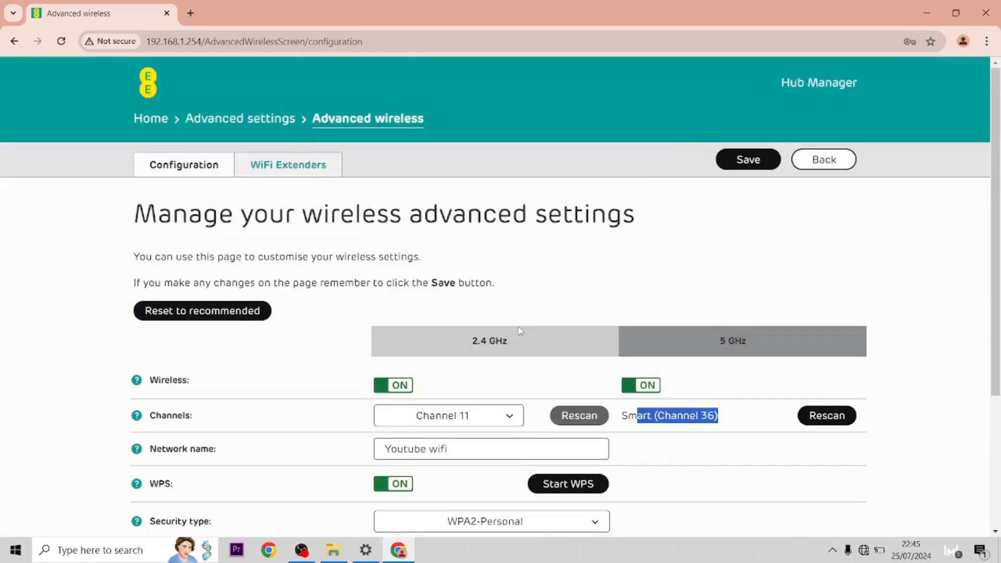
mouse_move(300, 549)
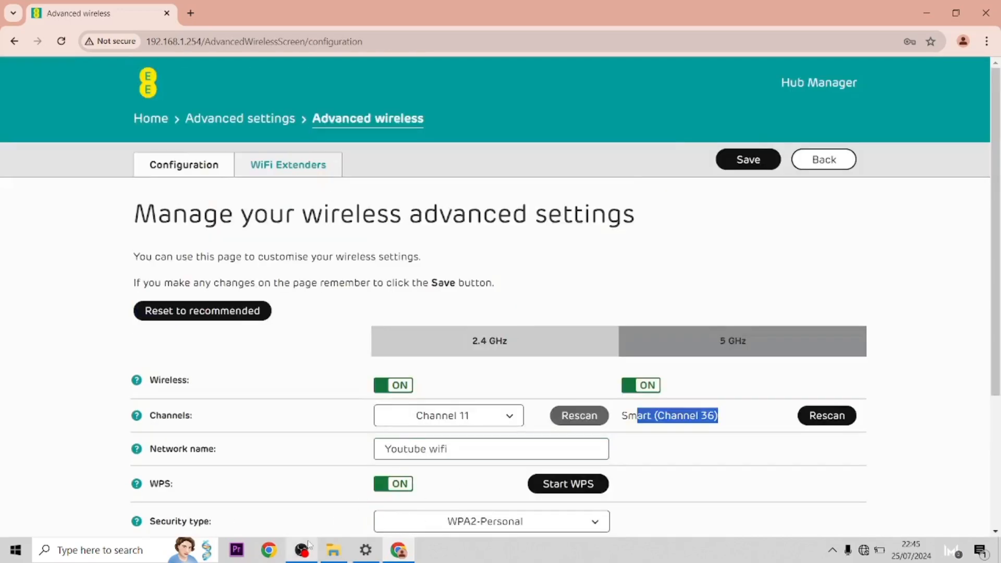